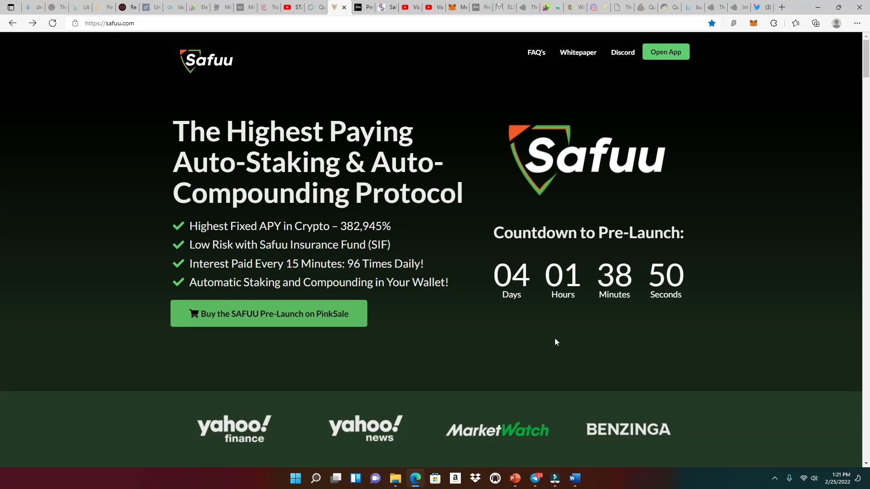
mouse_move(560, 345)
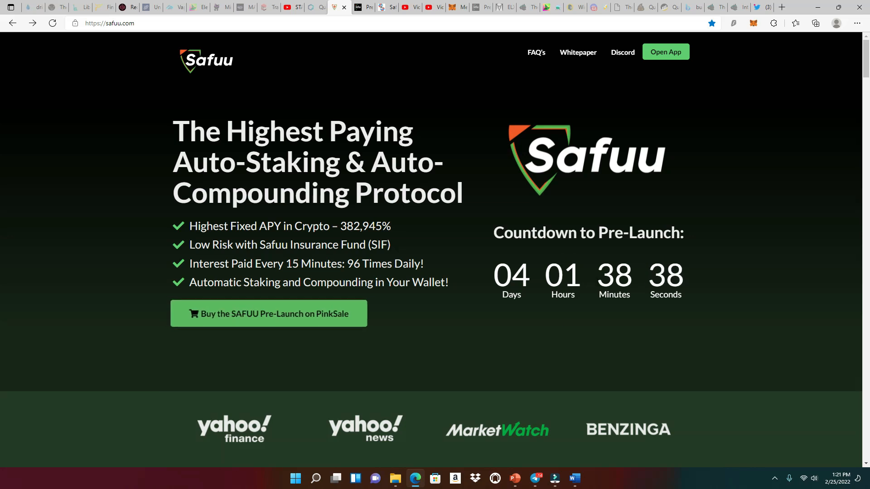
mouse_move(548, 317)
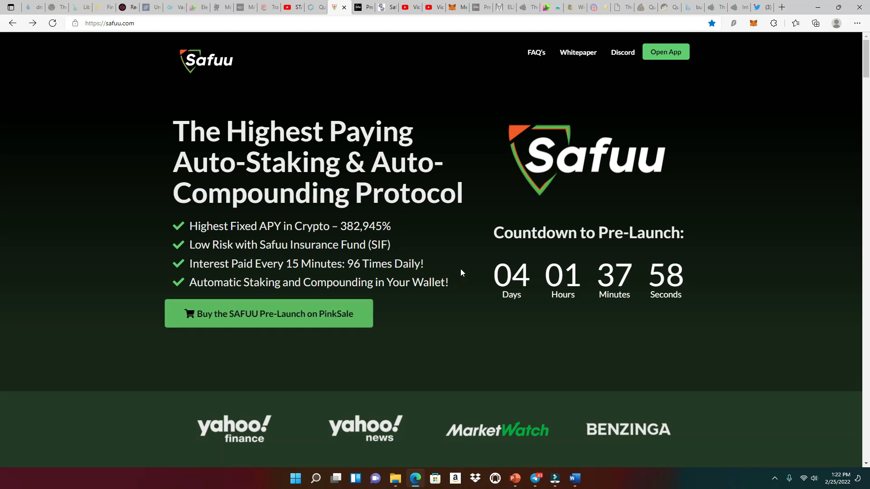
Scroll down safuu.com past the media logos to the About section and SAFUU contract box
scroll("down", 3)
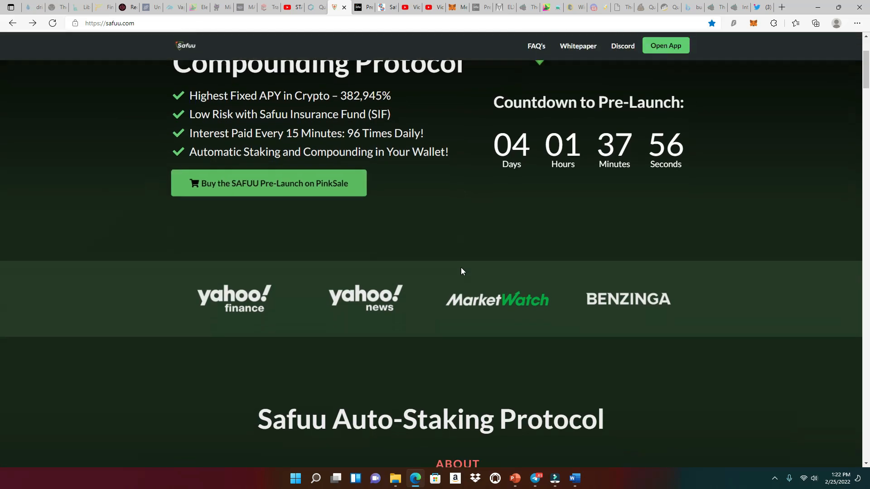
scroll("down", 3)
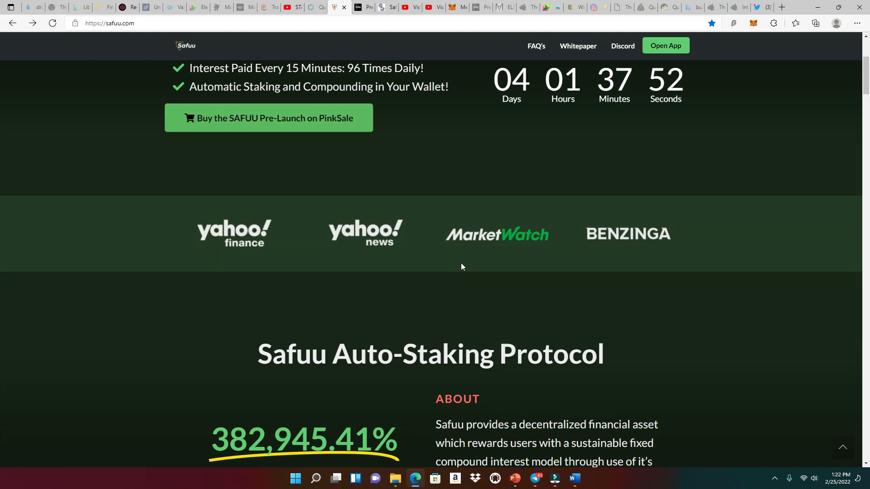
scroll("down", 3)
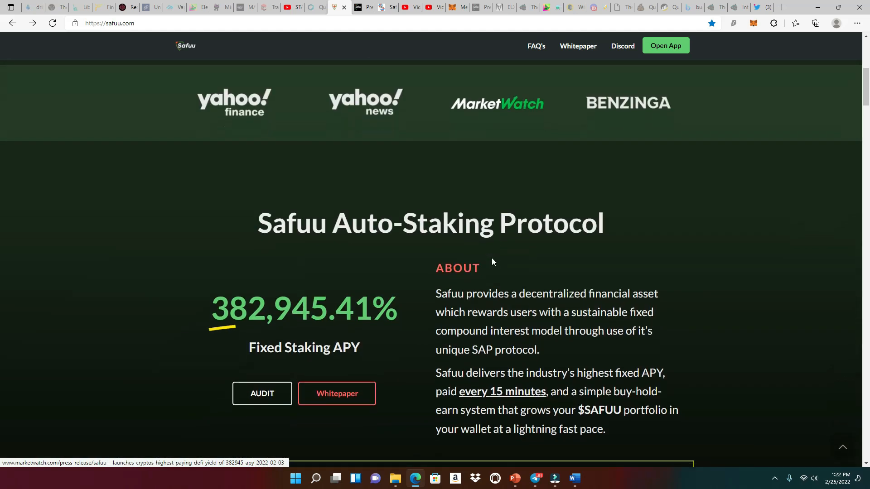
scroll("down", 3)
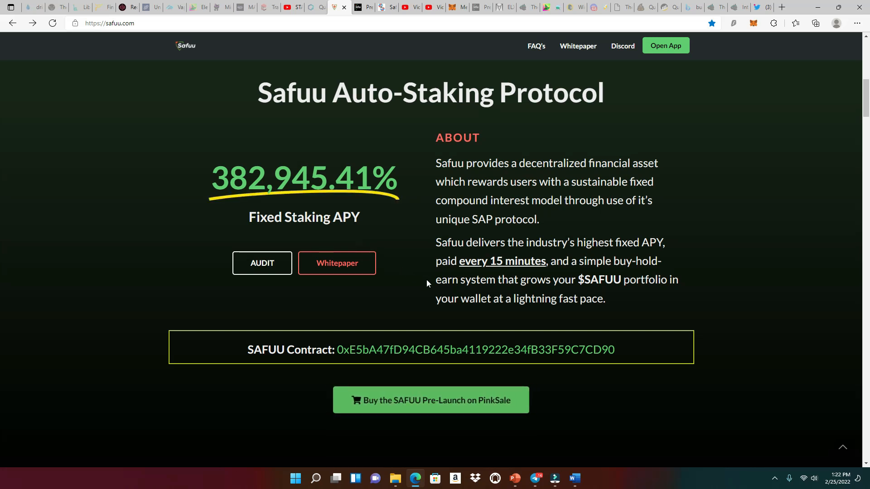
scroll("down", 3)
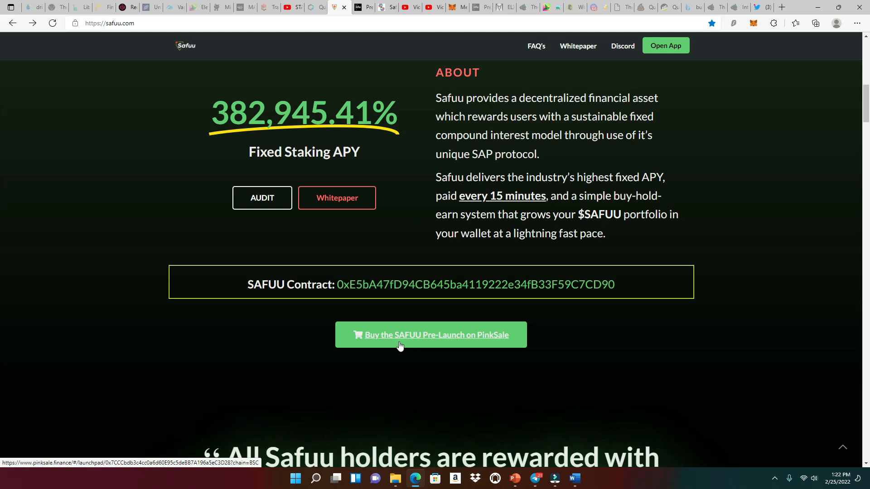
mouse_move(402, 343)
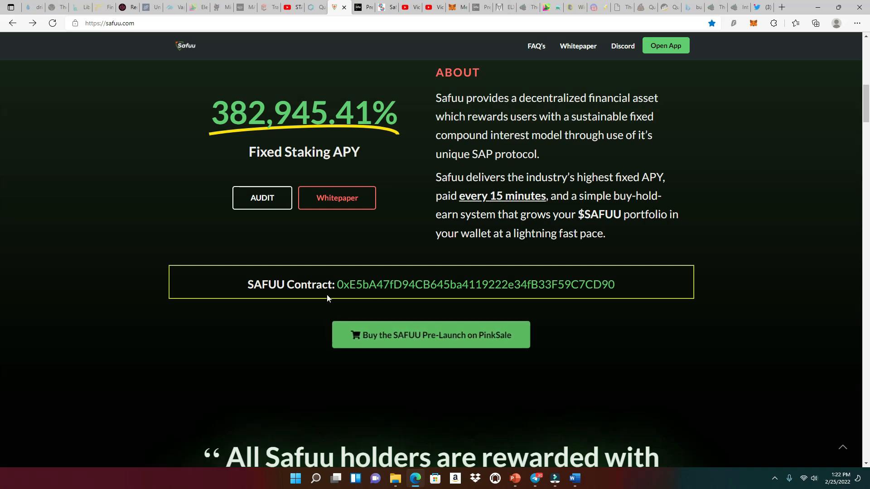
mouse_move(363, 300)
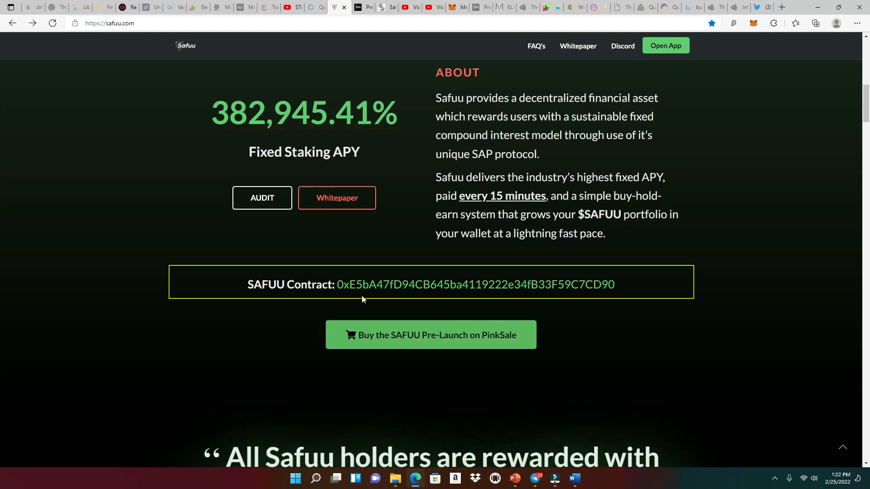
scroll("down", 3)
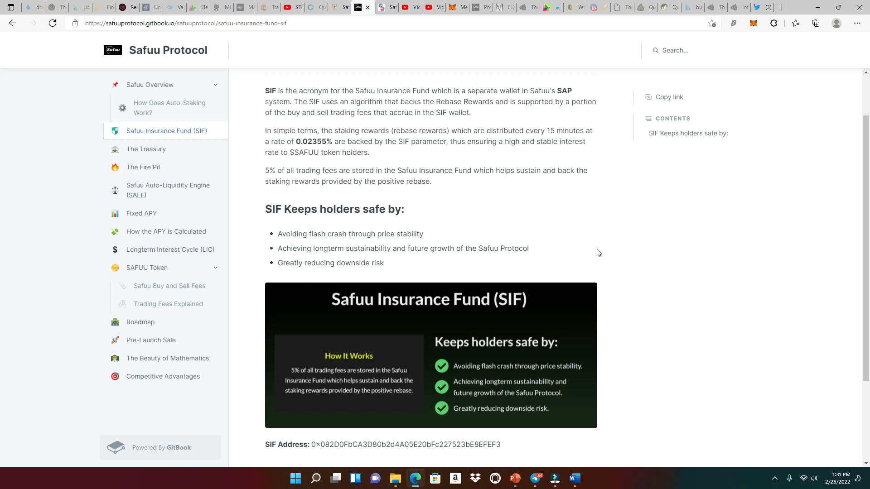
mouse_move(514, 241)
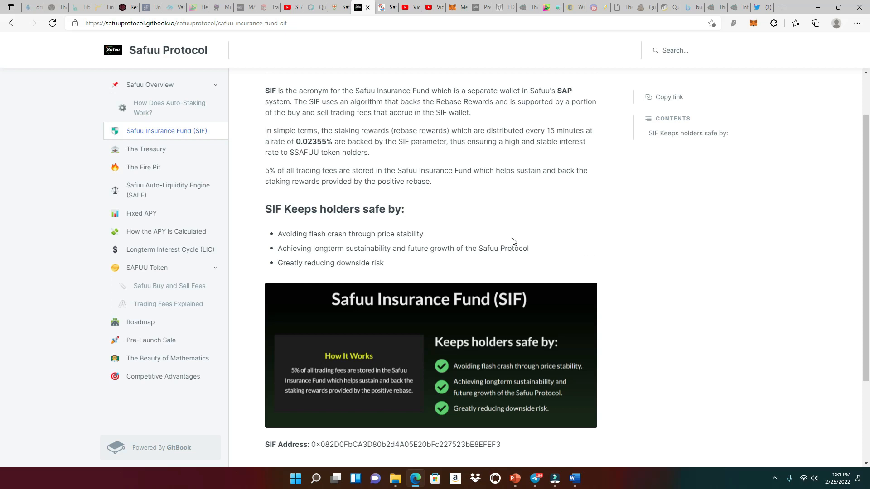
mouse_move(494, 247)
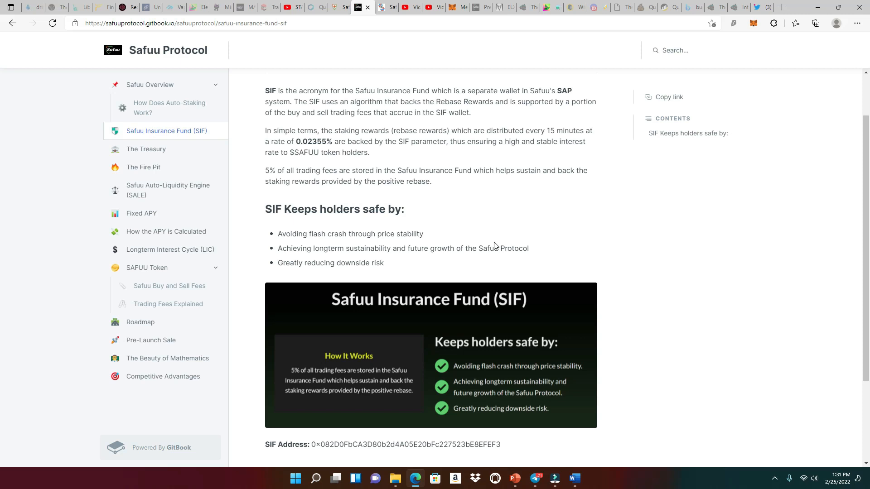
Go to The Fire Pit page describing the 2.5% burn of traded $SAFUU and its address
left_click(144, 167)
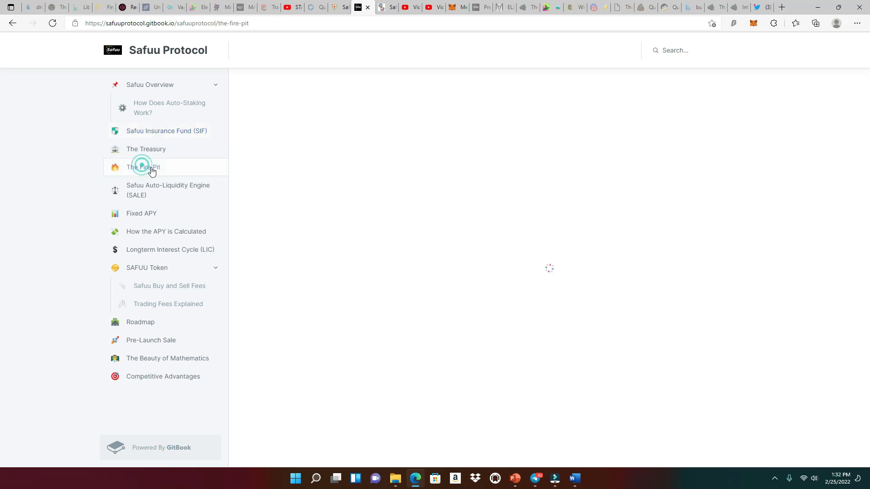
left_click(143, 167)
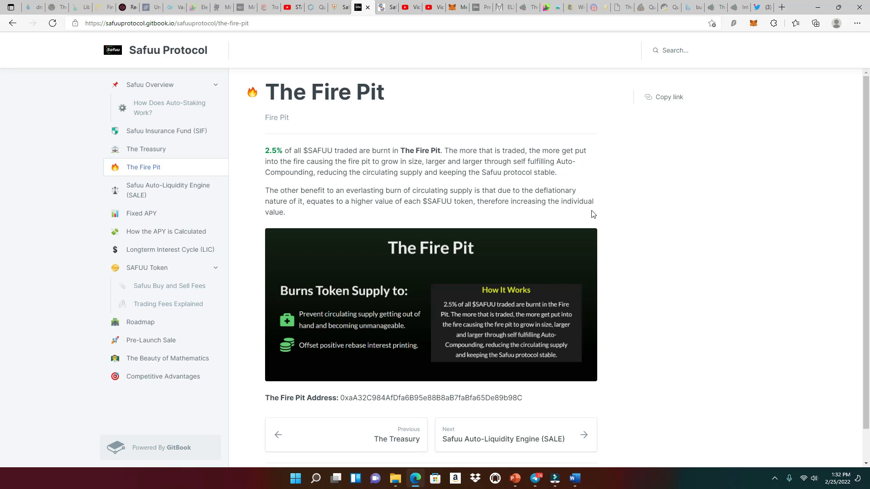
mouse_move(509, 201)
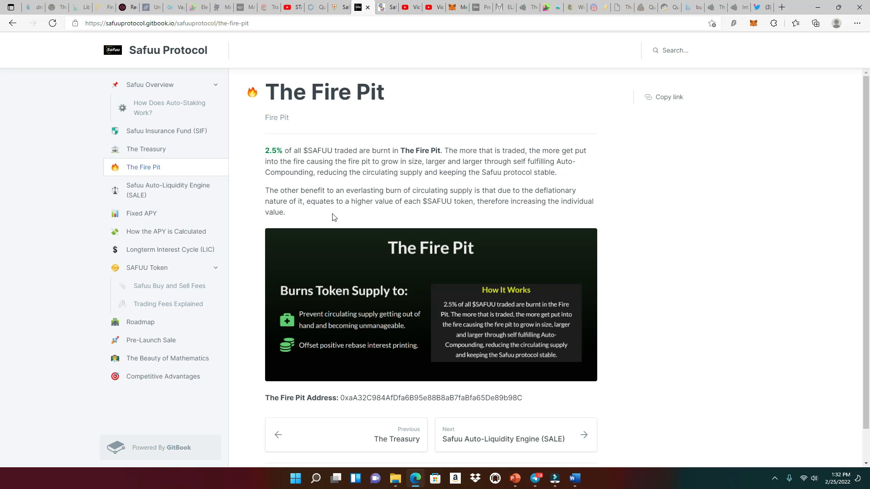
Read the Safuu Auto-Liquidity Engine (SALE) page down to its 48-hour injection and 4% tax fee
left_click(169, 191)
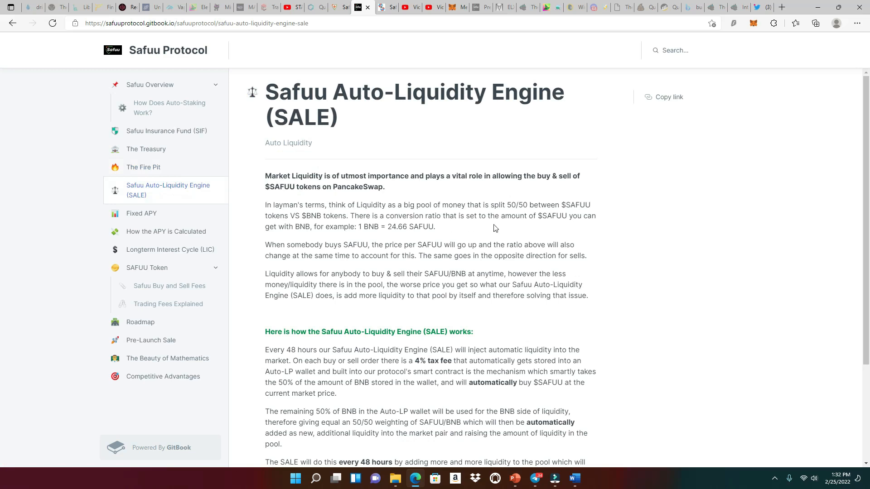
mouse_move(508, 229)
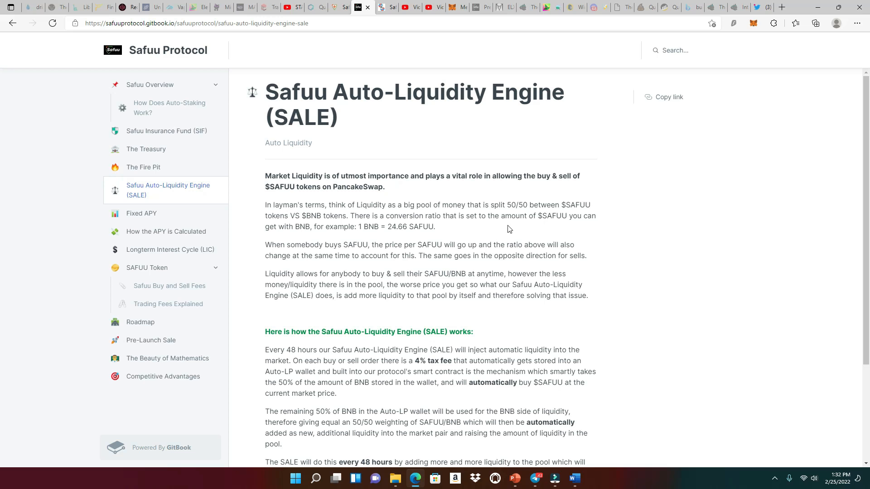
mouse_move(514, 231)
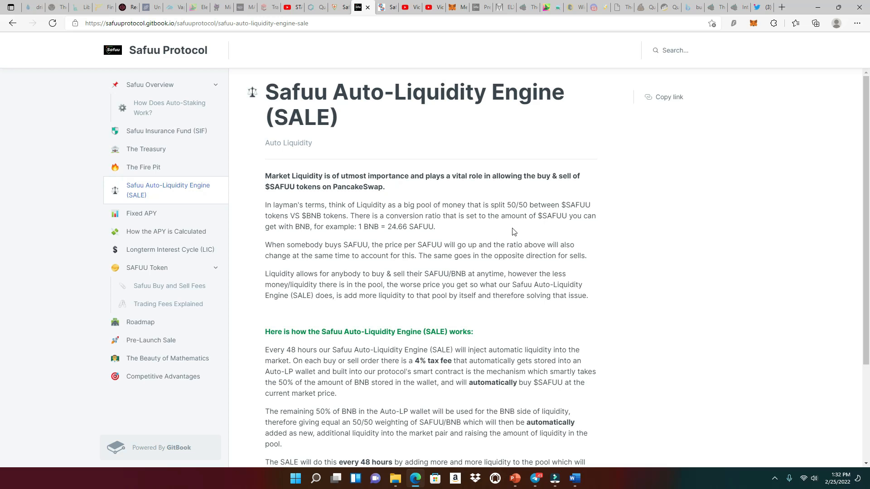
mouse_move(499, 246)
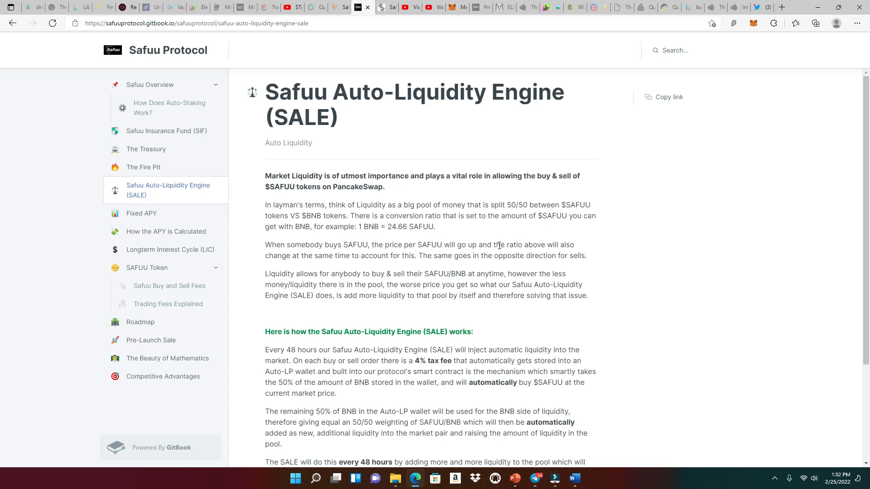
scroll("down", 3)
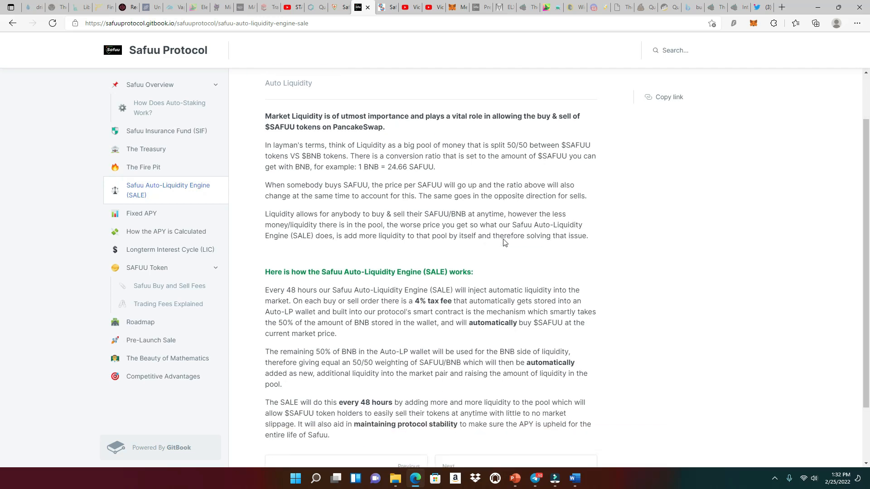
mouse_move(526, 246)
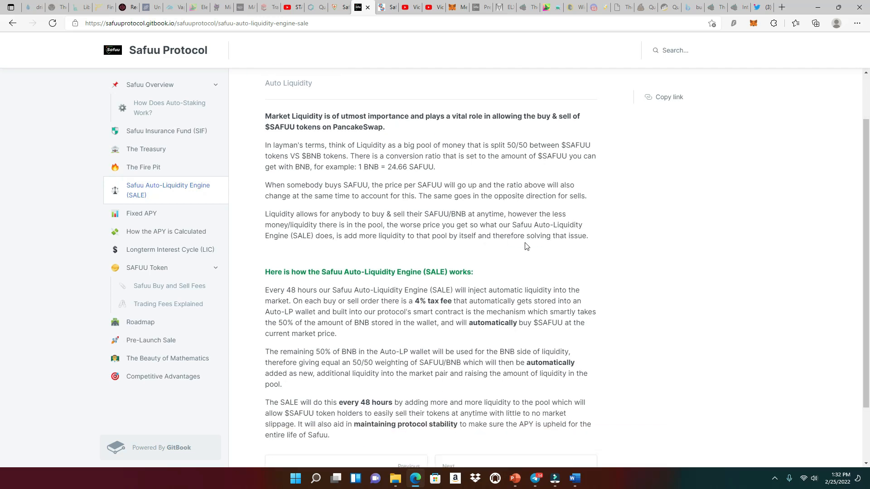
scroll("down", 3)
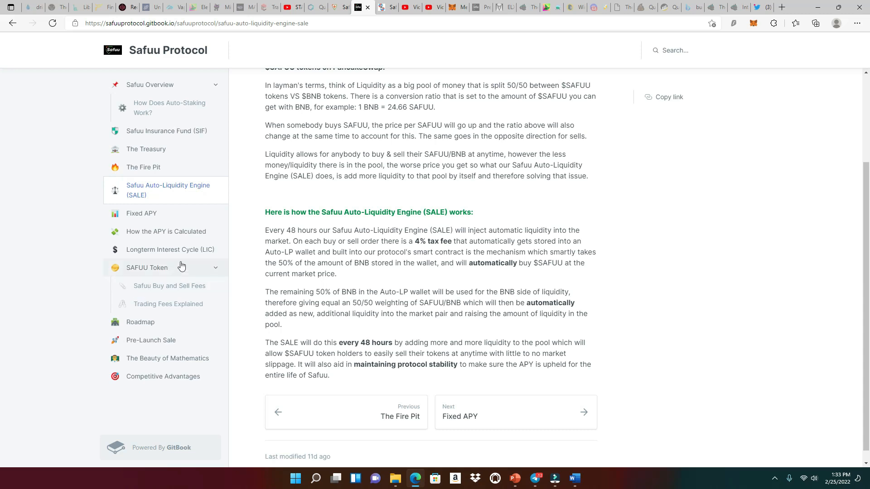
Go to the Longterm Interest Cycle (LIC) page listing 15-minute EPOCH interest rates
left_click(170, 250)
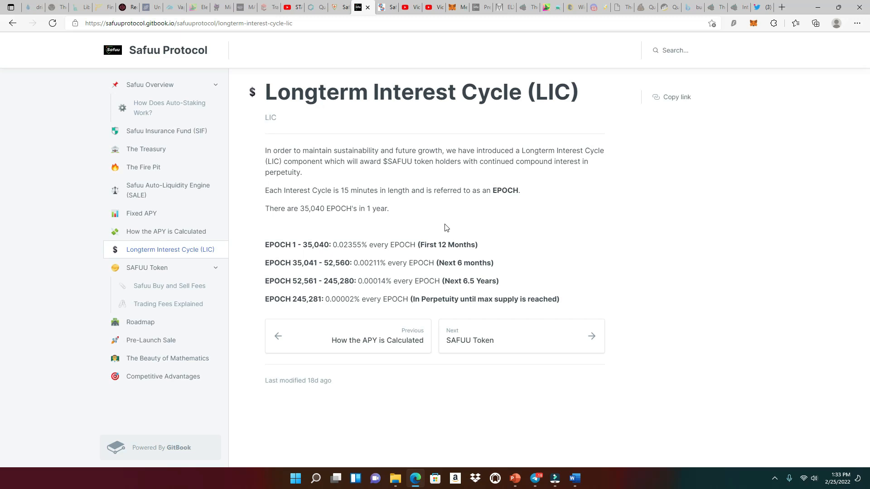
mouse_move(665, 238)
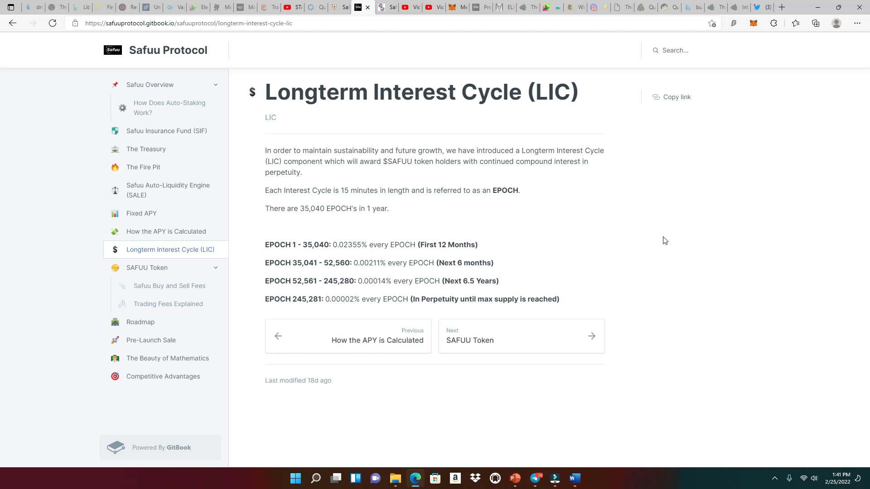
mouse_move(542, 283)
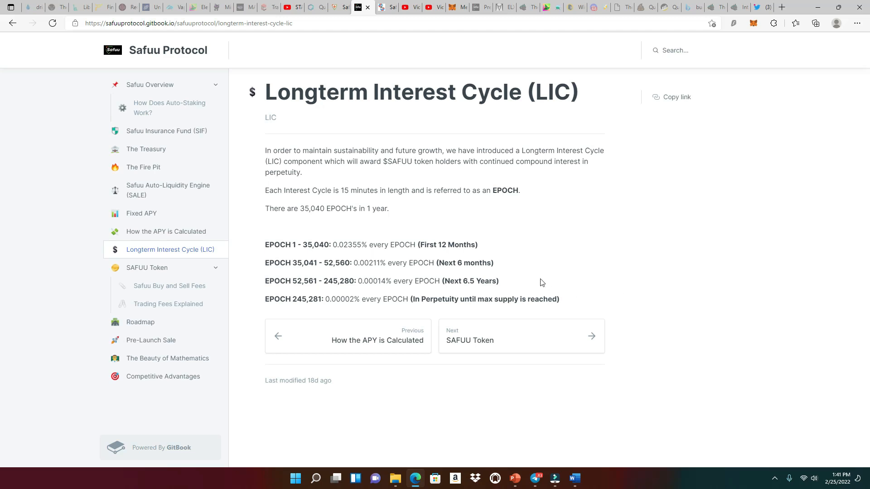
mouse_move(536, 257)
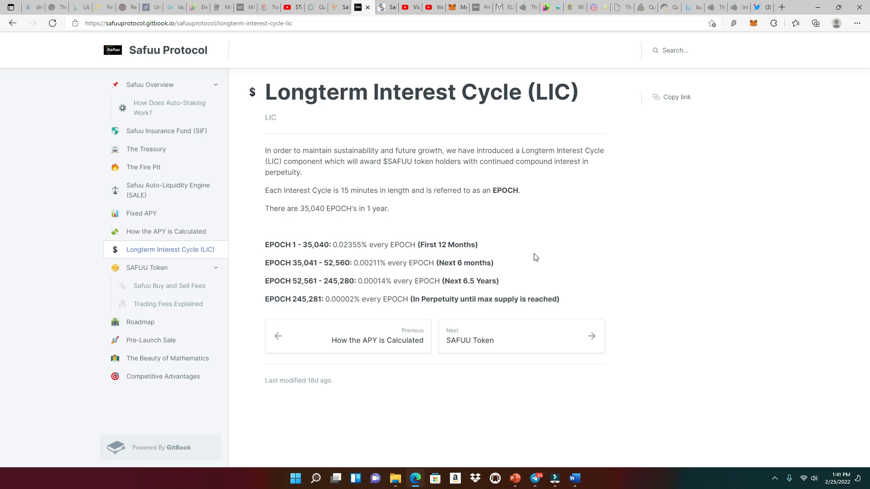
mouse_move(553, 260)
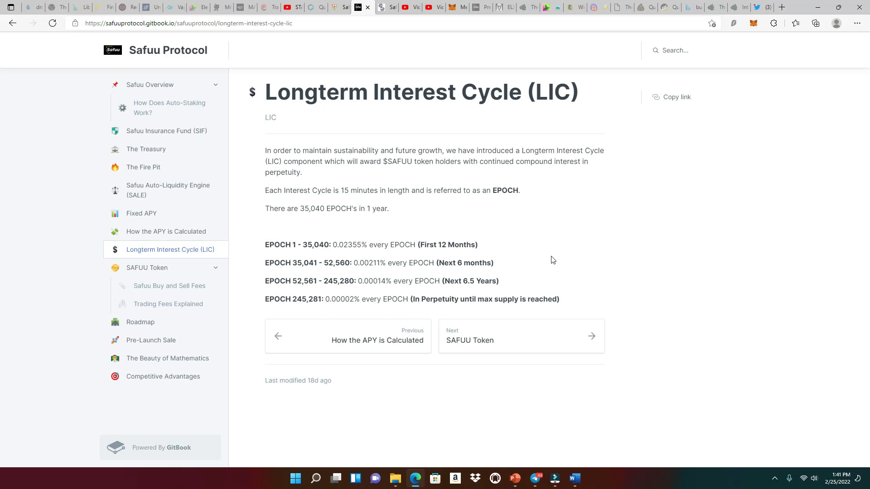
mouse_move(542, 259)
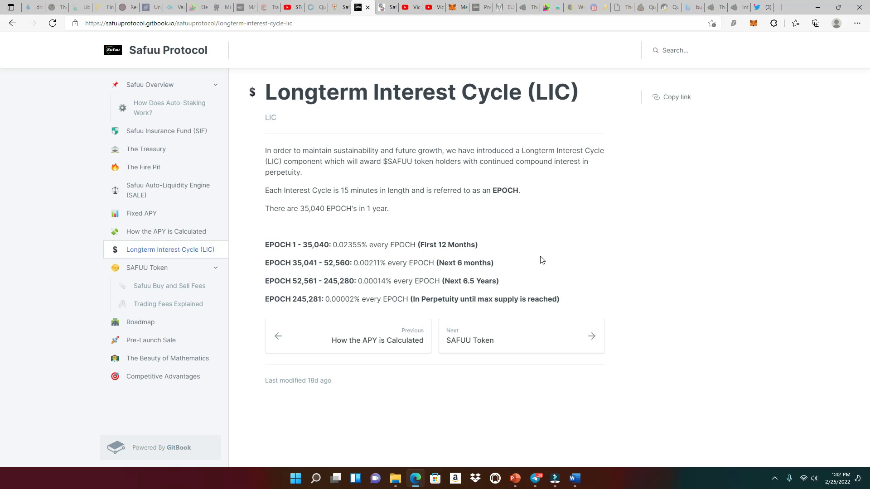
mouse_move(576, 253)
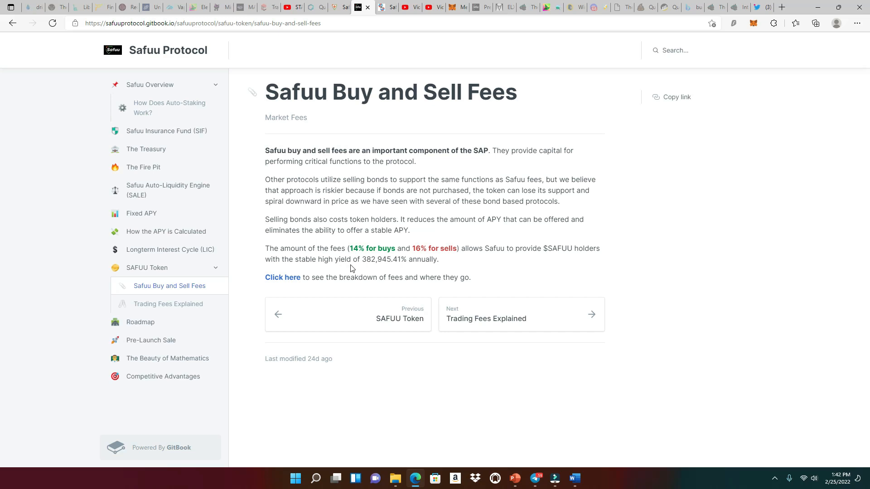
mouse_move(176, 317)
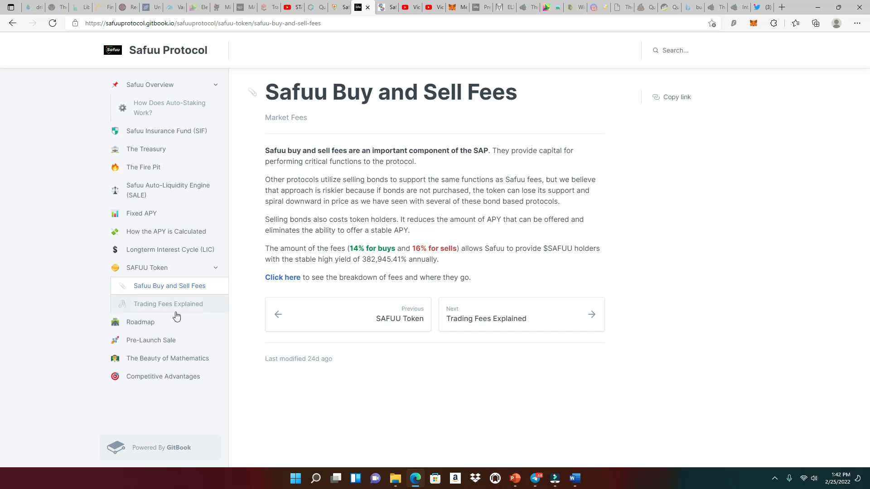
Go to the Trading Fees Explained page with buy and sell fee allocations
left_click(168, 304)
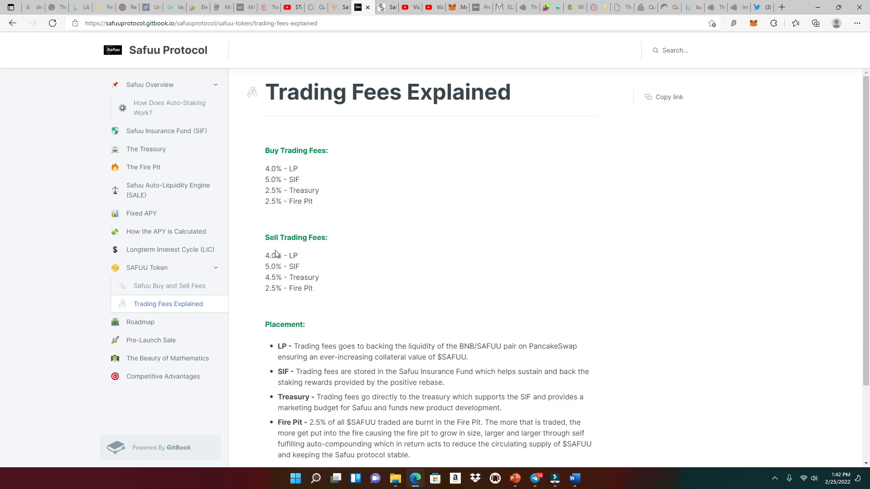
mouse_move(511, 283)
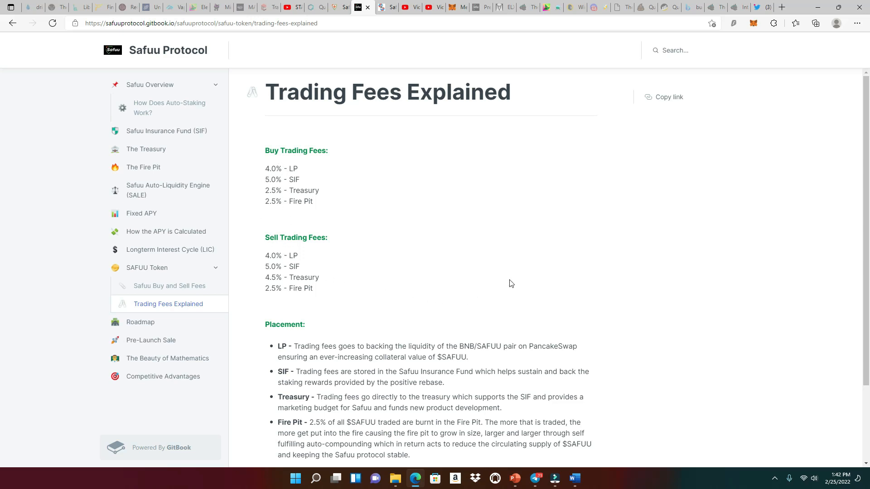
Read The Treasury page down to the treasury wallet address
left_click(146, 149)
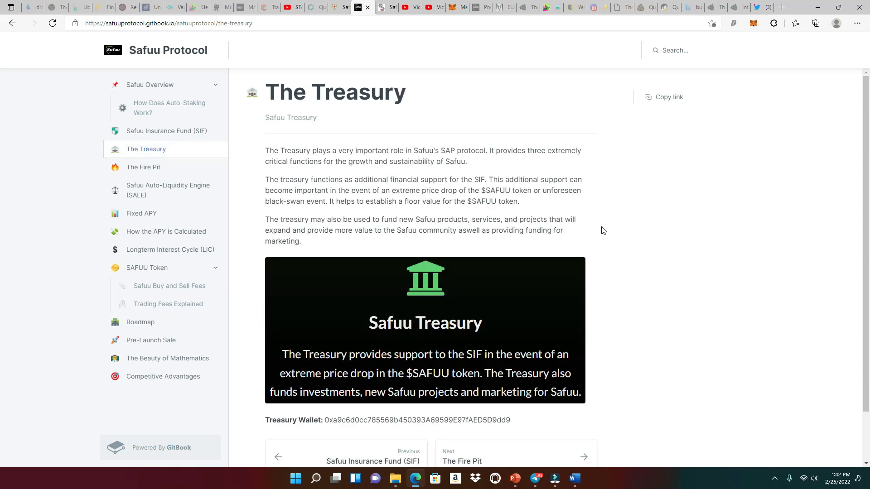
scroll("down", 3)
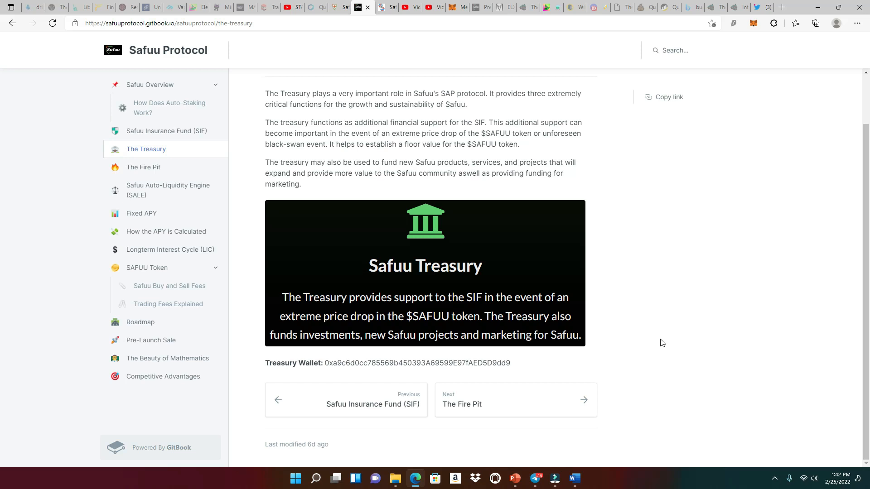
mouse_move(628, 325)
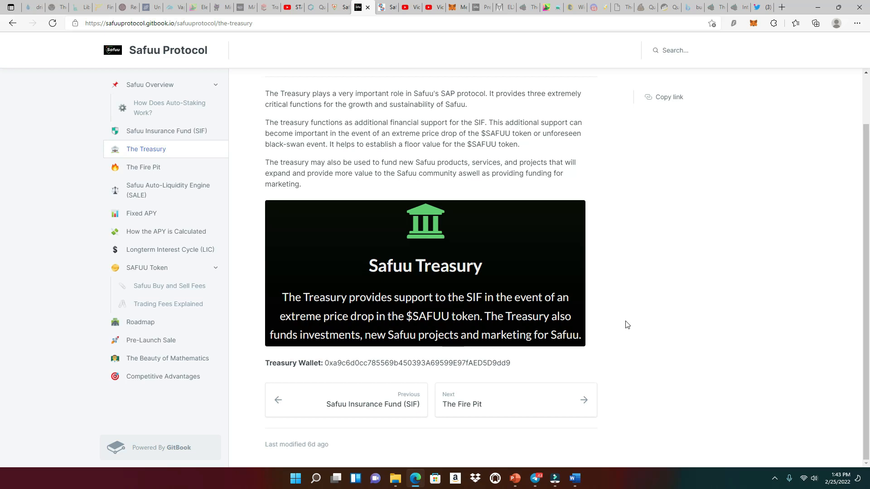
mouse_move(635, 325)
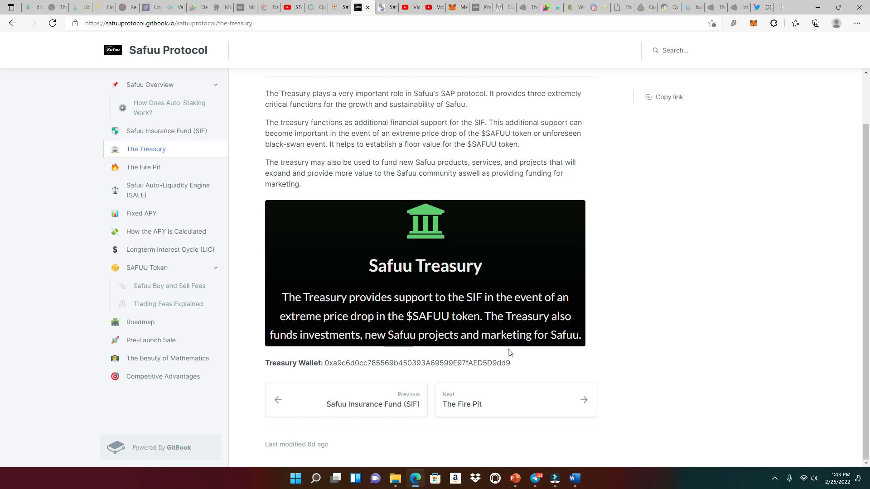
mouse_move(357, 364)
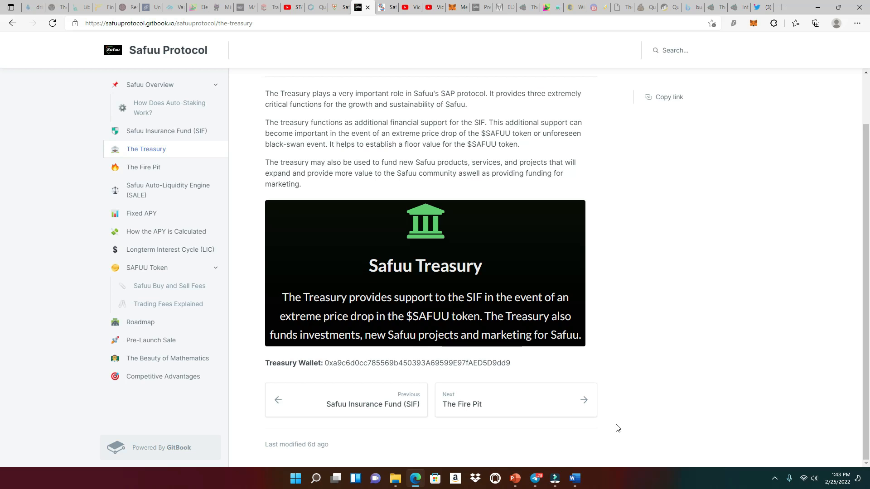
mouse_move(597, 446)
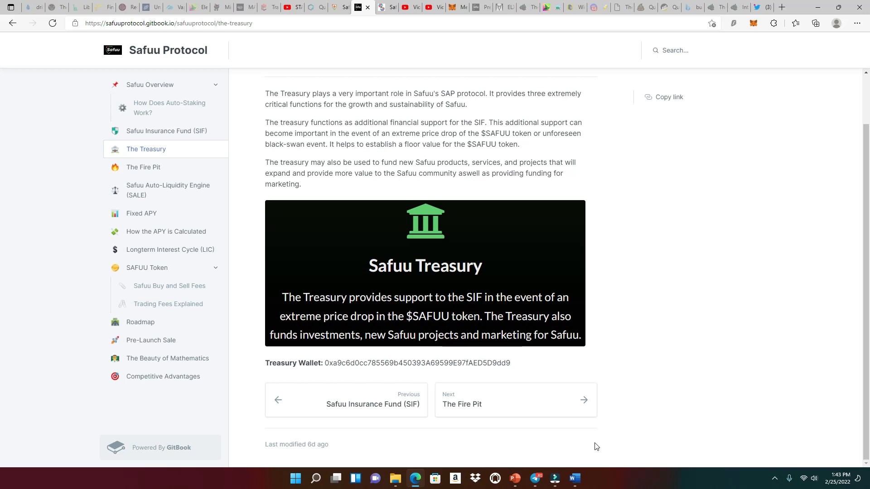
Read the Pre-Launch Sale page down to the PinkSale Pre-Launch and PancakeSwap Launch prices and caps
left_click(151, 340)
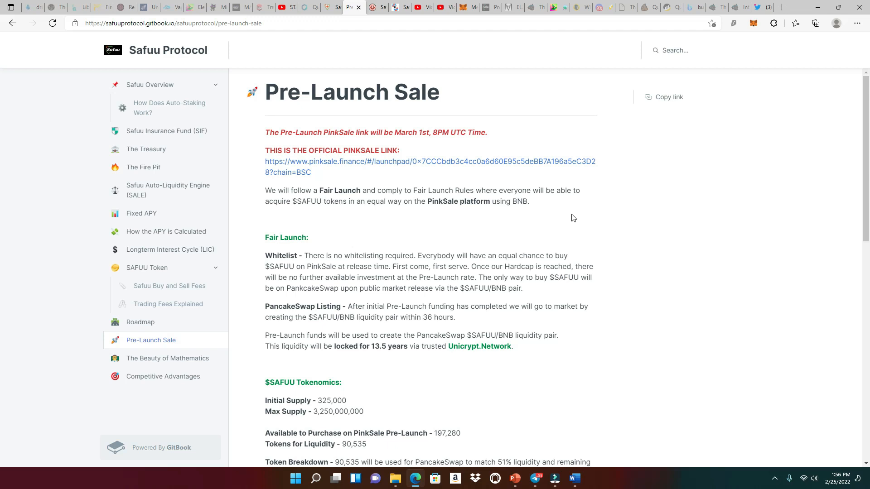
scroll("down", 3)
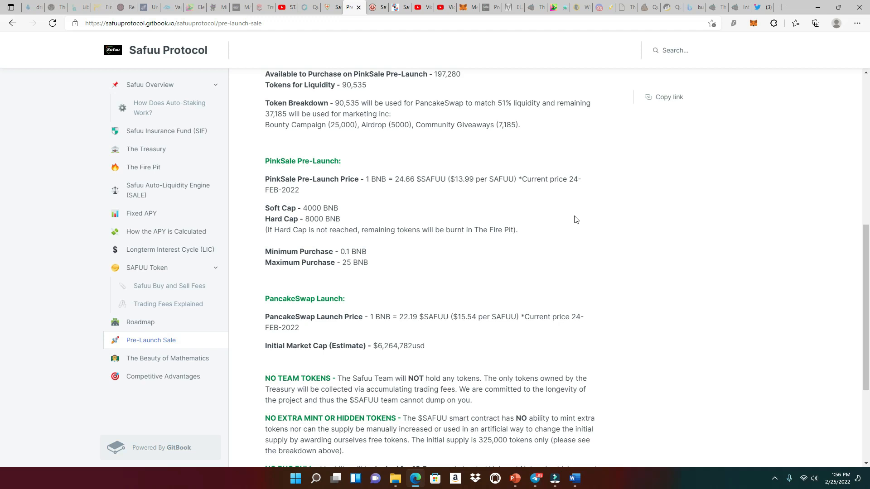
mouse_move(573, 221)
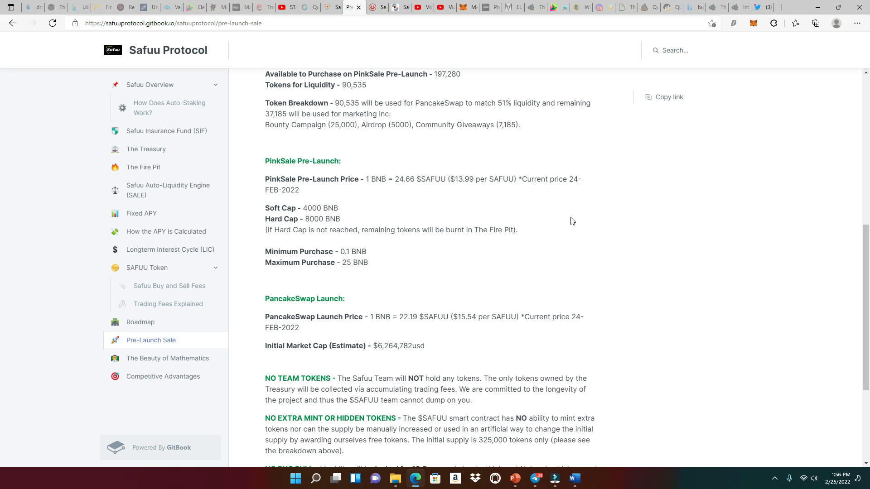
mouse_move(560, 237)
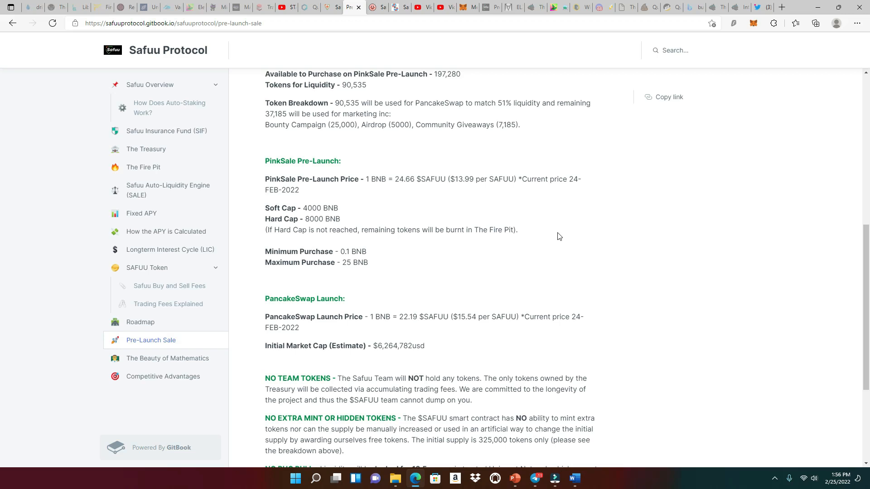
scroll("down", 3)
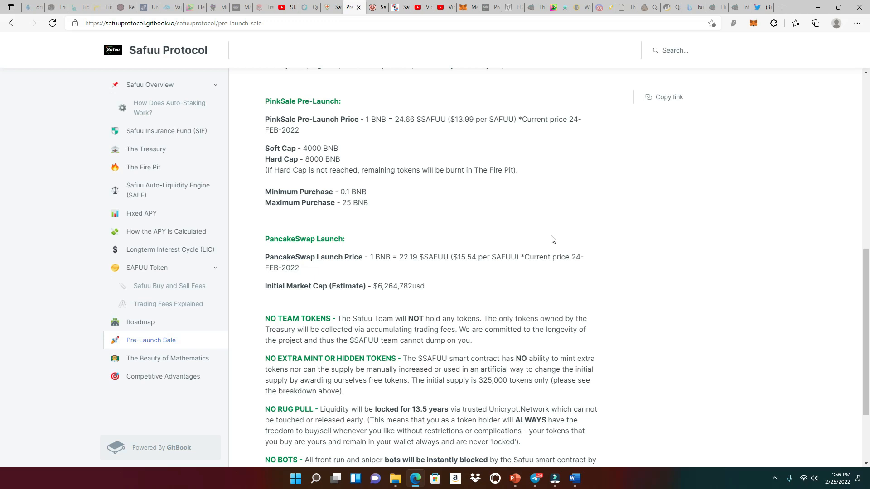
mouse_move(460, 123)
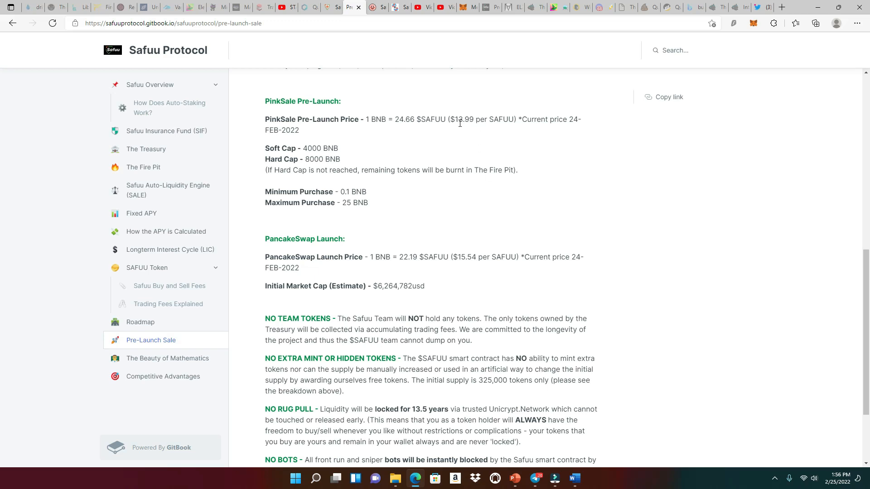
mouse_move(356, 283)
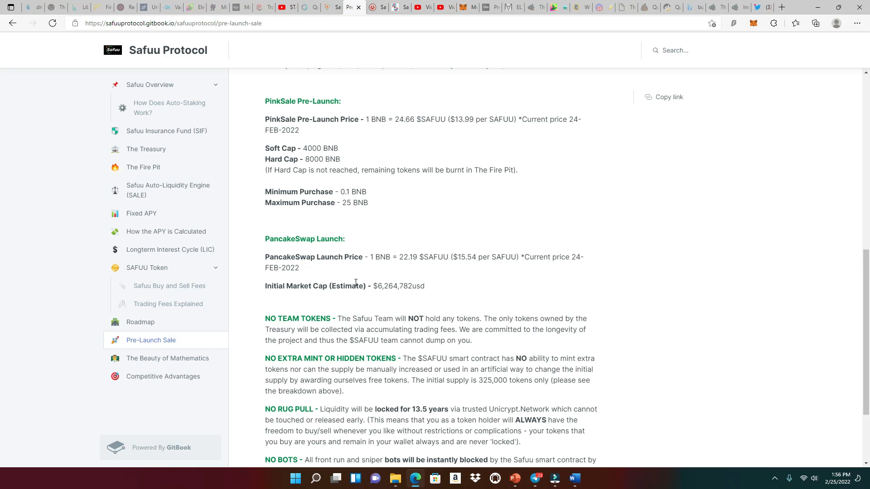
mouse_move(460, 275)
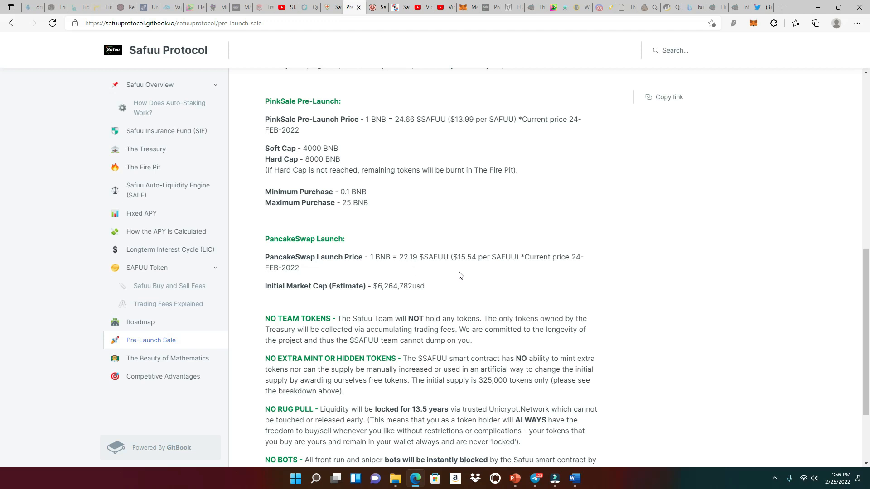
mouse_move(465, 271)
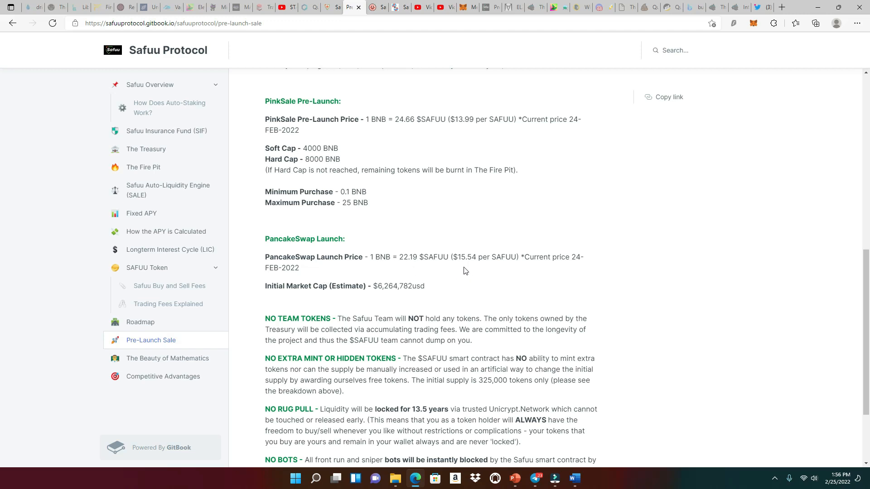
mouse_move(458, 243)
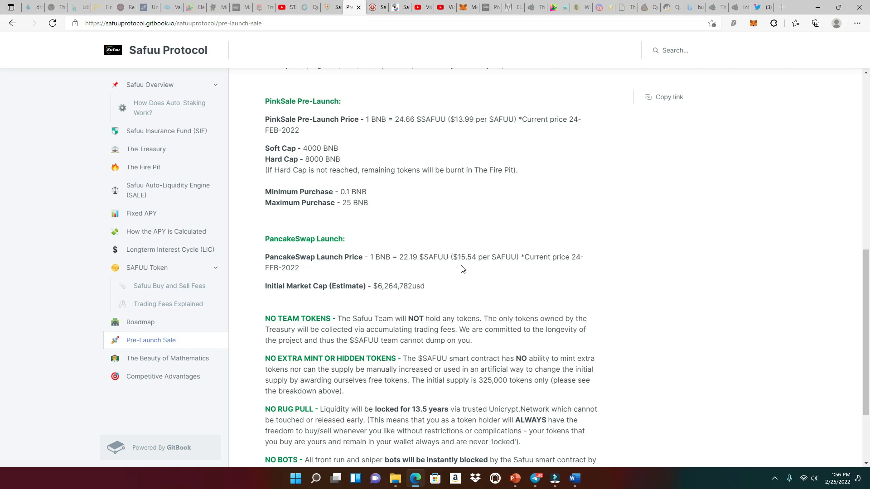
mouse_move(475, 271)
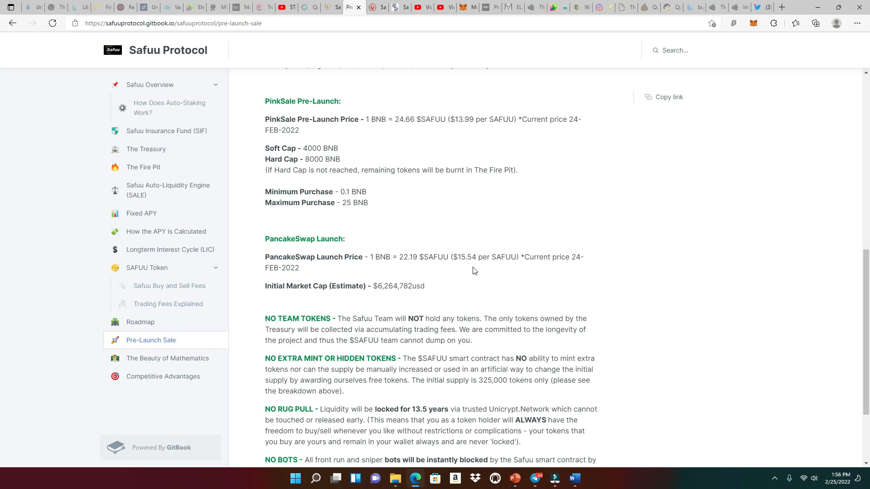
mouse_move(469, 271)
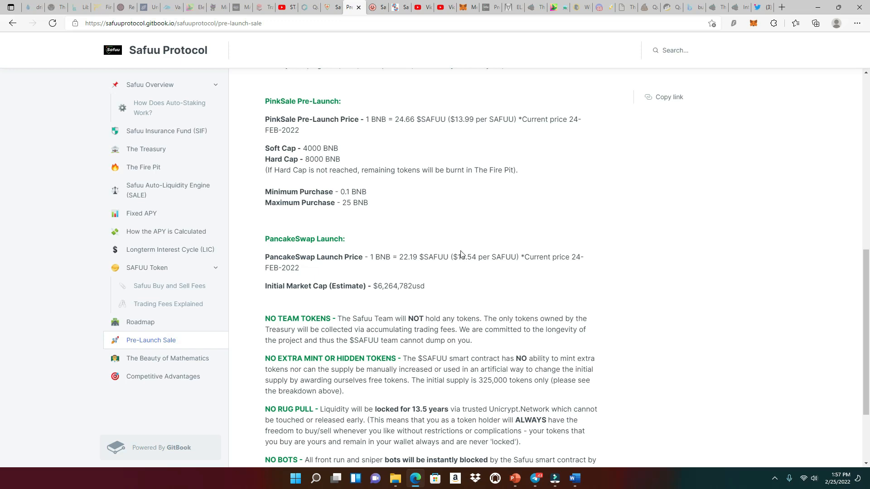
scroll("down", 3)
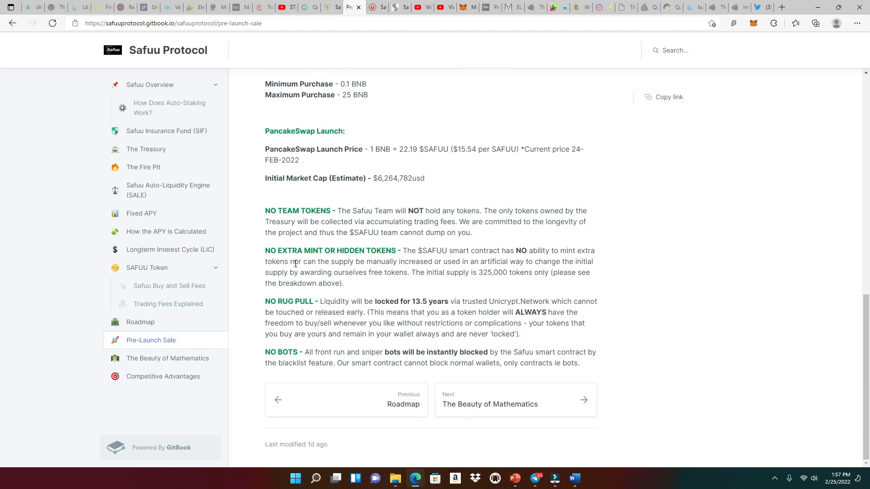
mouse_move(295, 310)
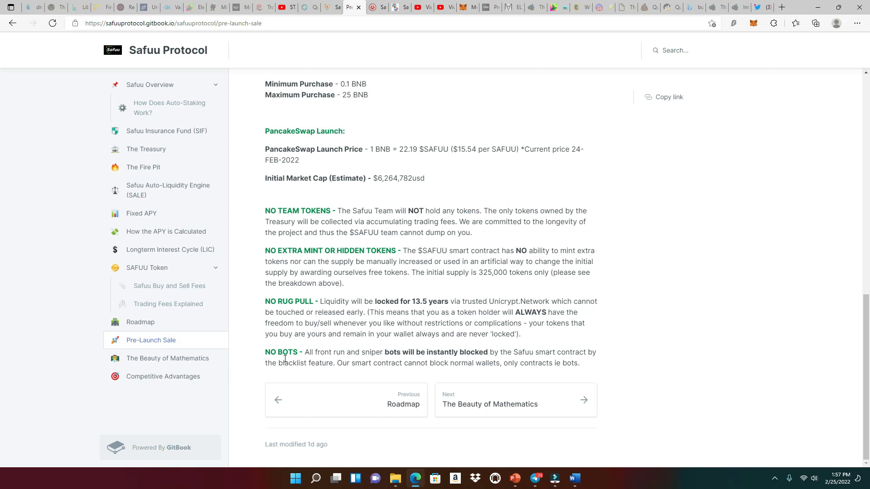
mouse_move(641, 276)
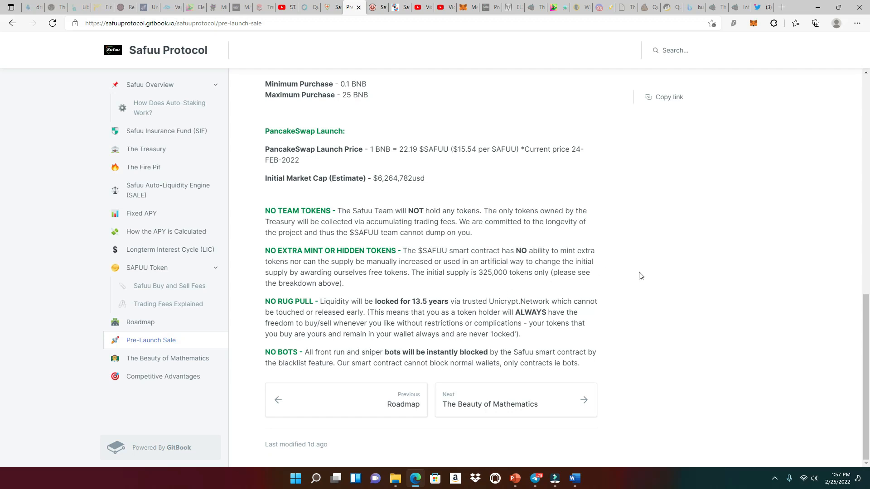
mouse_move(595, 294)
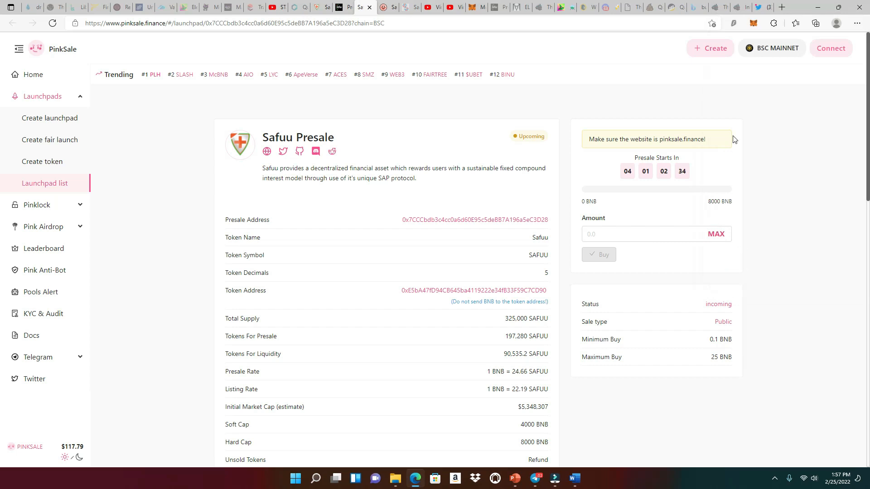
mouse_move(611, 192)
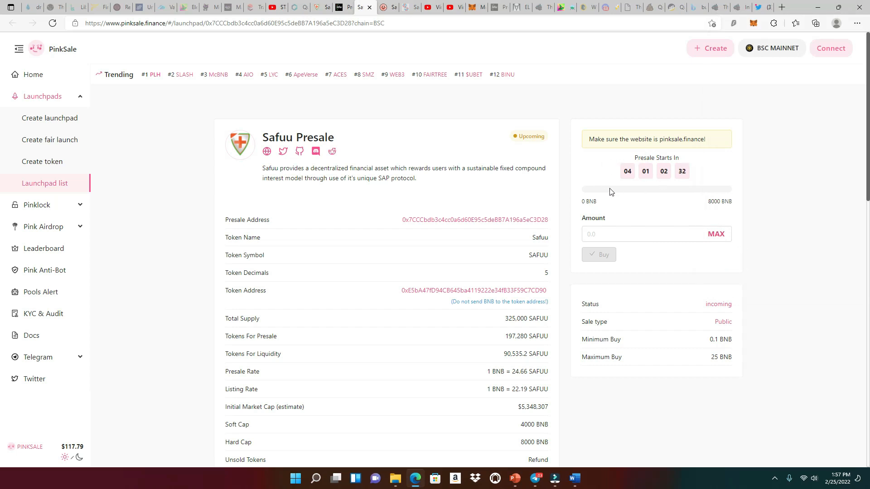
mouse_move(244, 109)
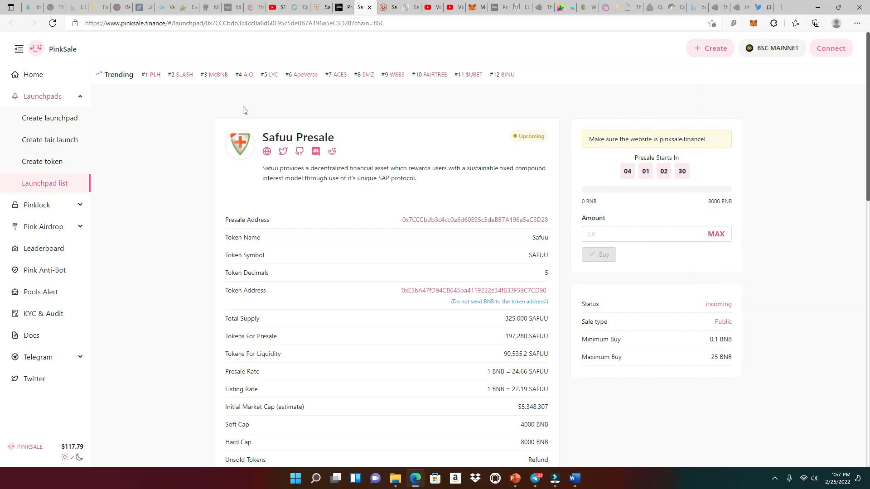
mouse_move(627, 135)
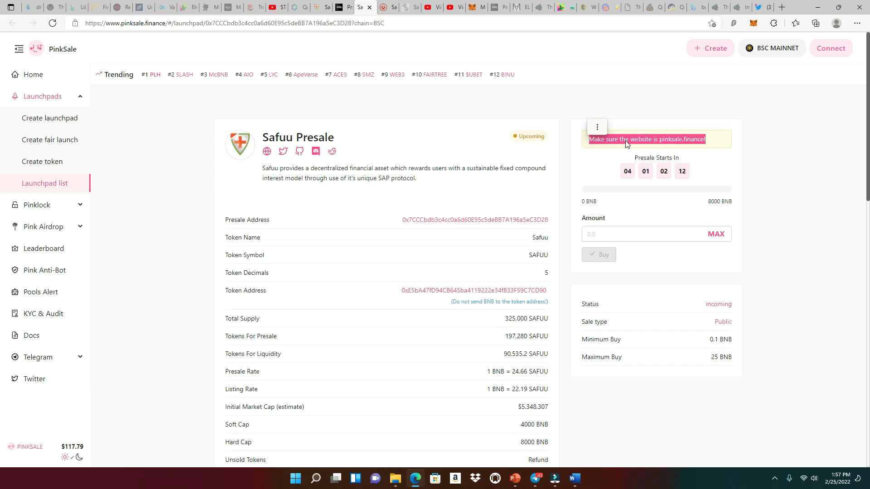
mouse_move(644, 150)
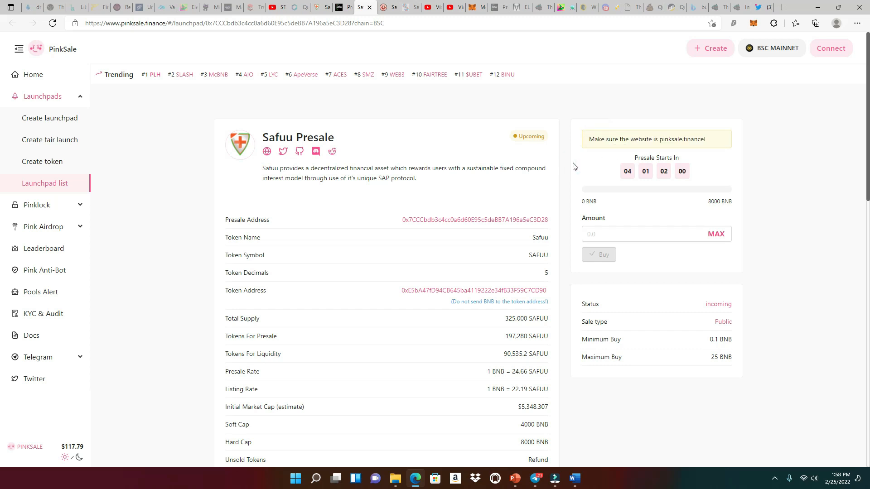
scroll("down", 3)
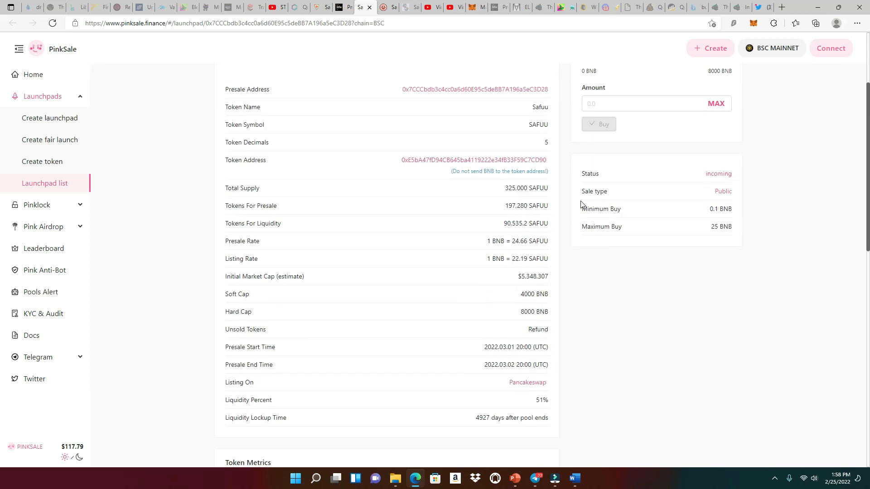
scroll("down", 3)
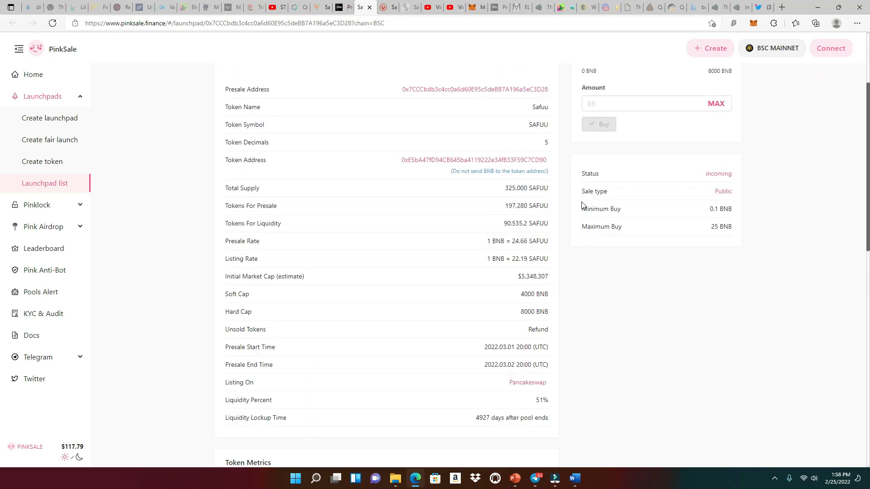
mouse_move(618, 299)
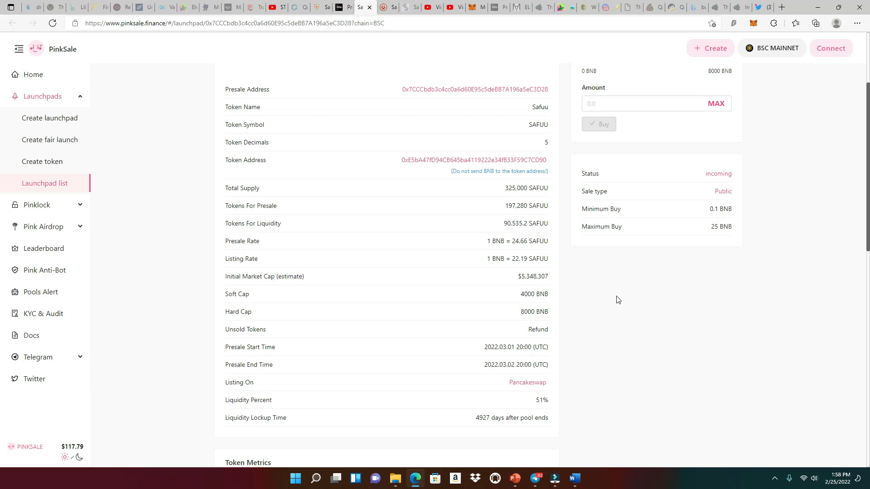
mouse_move(626, 308)
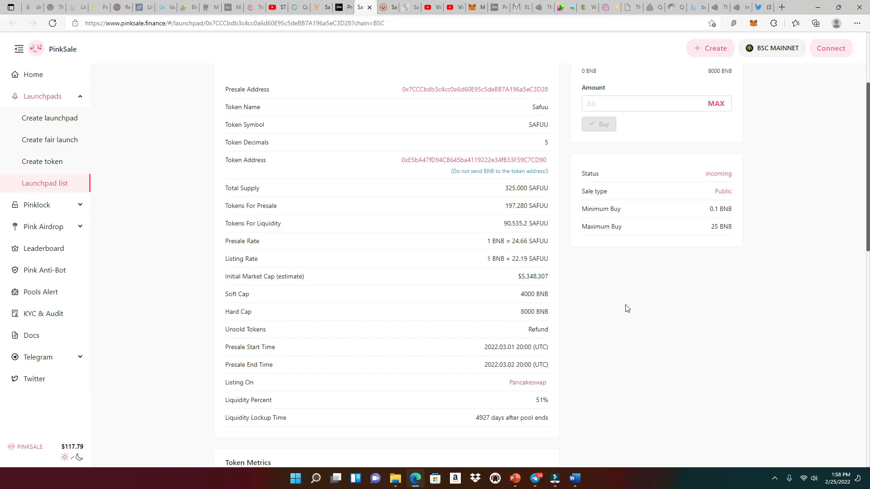
mouse_move(631, 308)
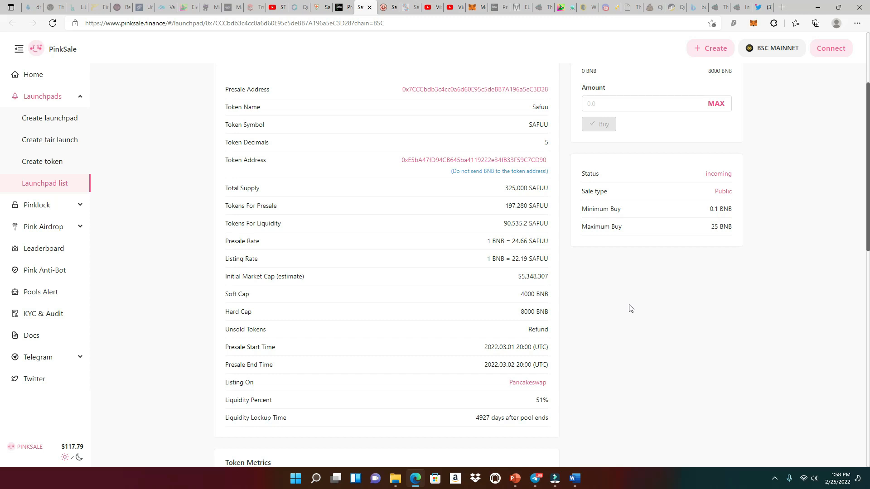